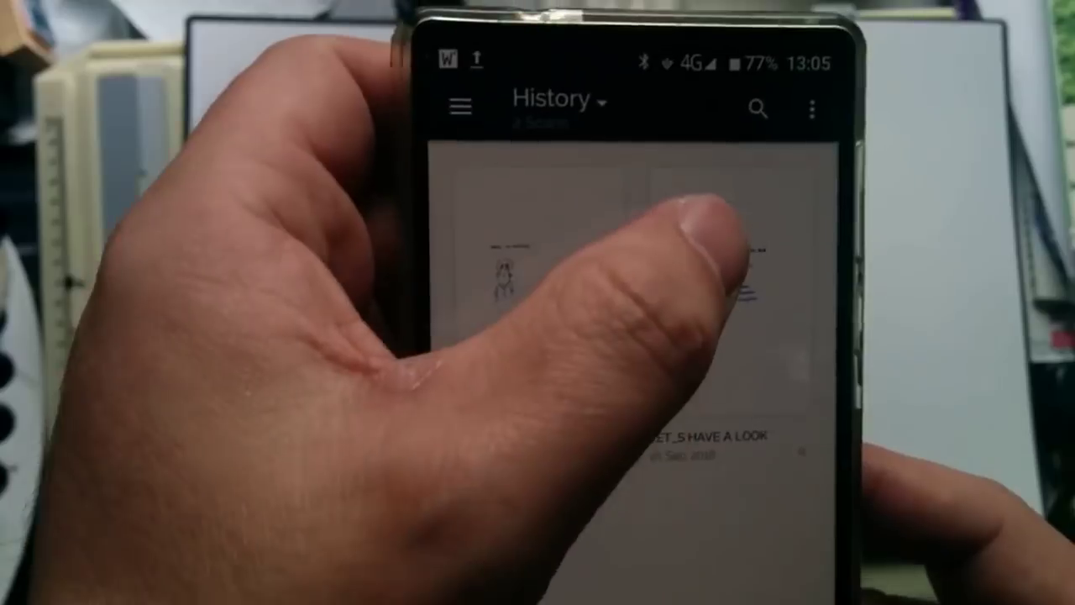
Open the Sep 16 Rocketbook Scan email and scroll to its 'WHILE I'M WAITING' transcription.
{"action": "left_click", "coordinate": [756, 109]}
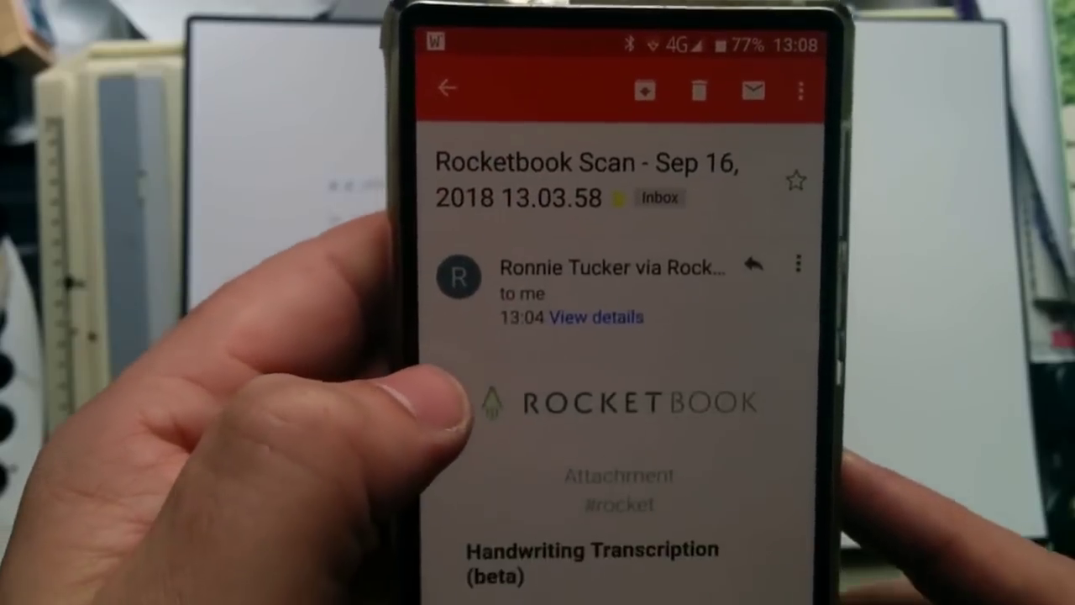
{"action": "scroll", "scroll_direction": "down", "scroll_amount": 3}
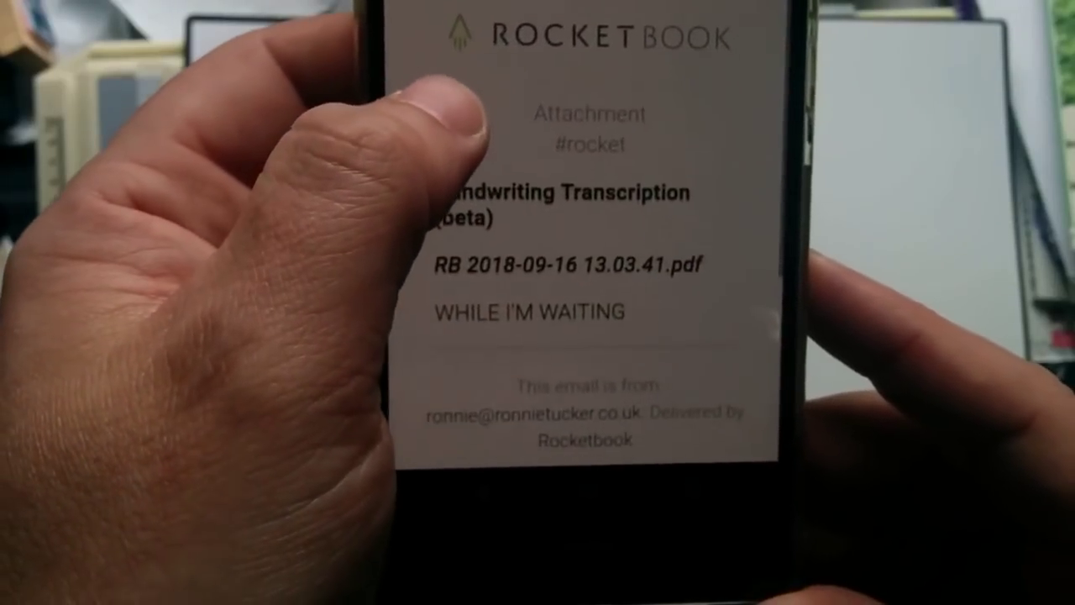